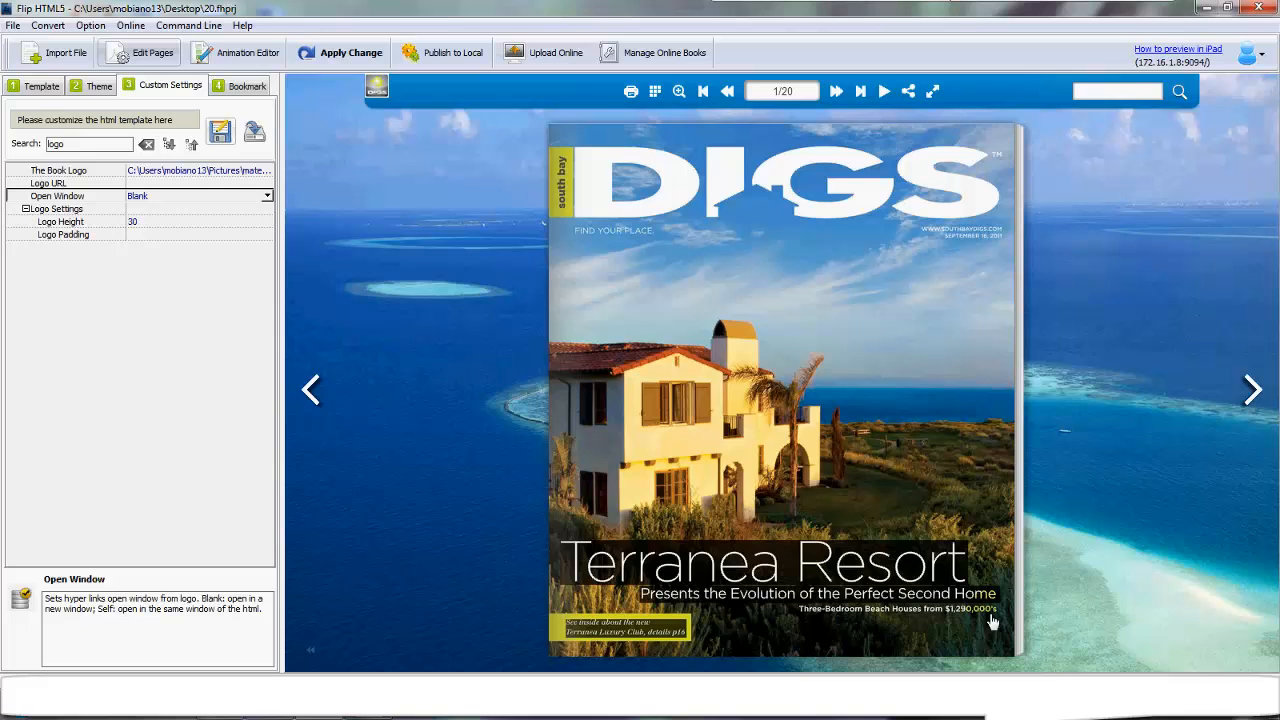
# Turn the preview forward twice to reach the pages 6–7 spread, triggering the login prompt
pyautogui.click(1252, 388)
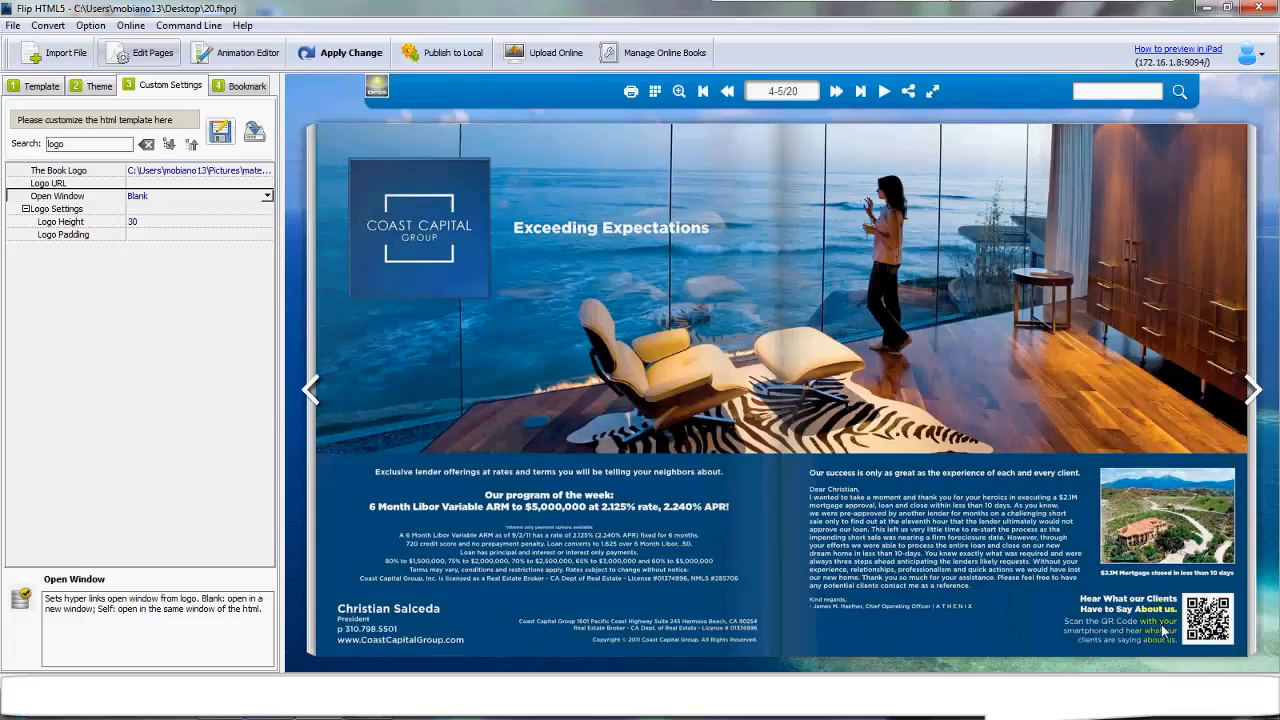
pyautogui.click(1254, 384)
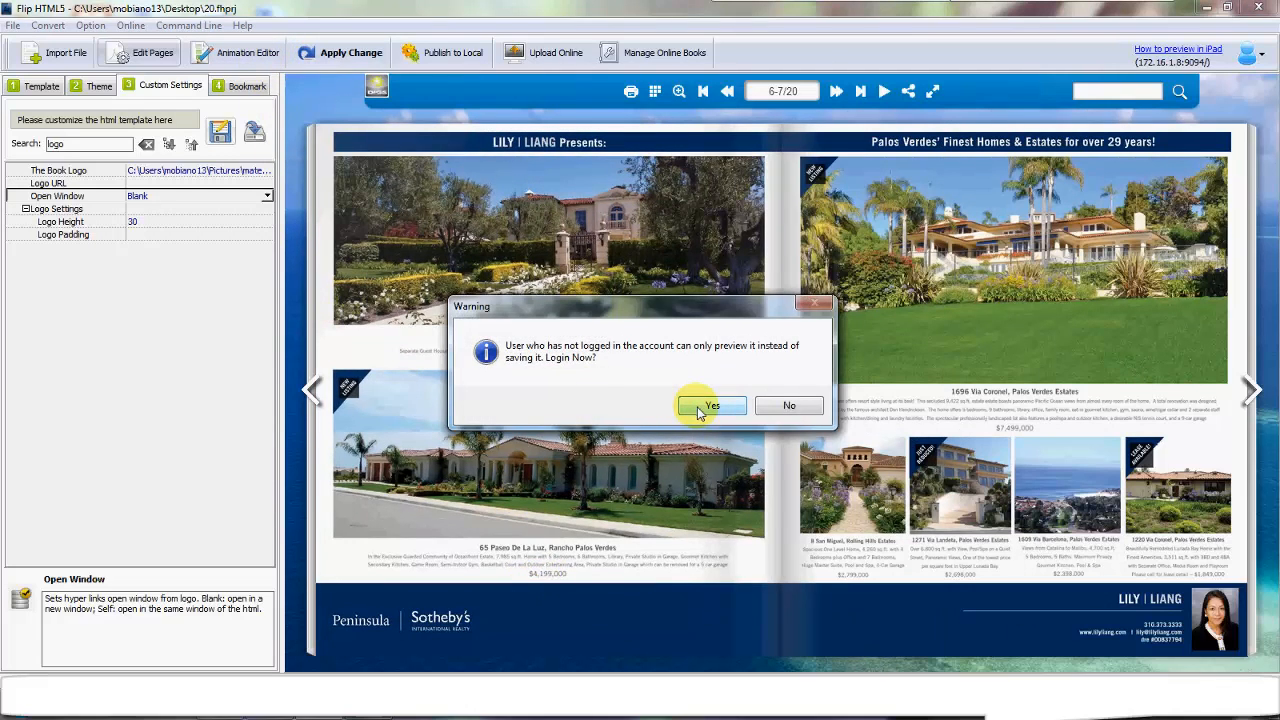
# Accept the prompt and sign in with the existing account's email and password
pyautogui.click(708, 404)
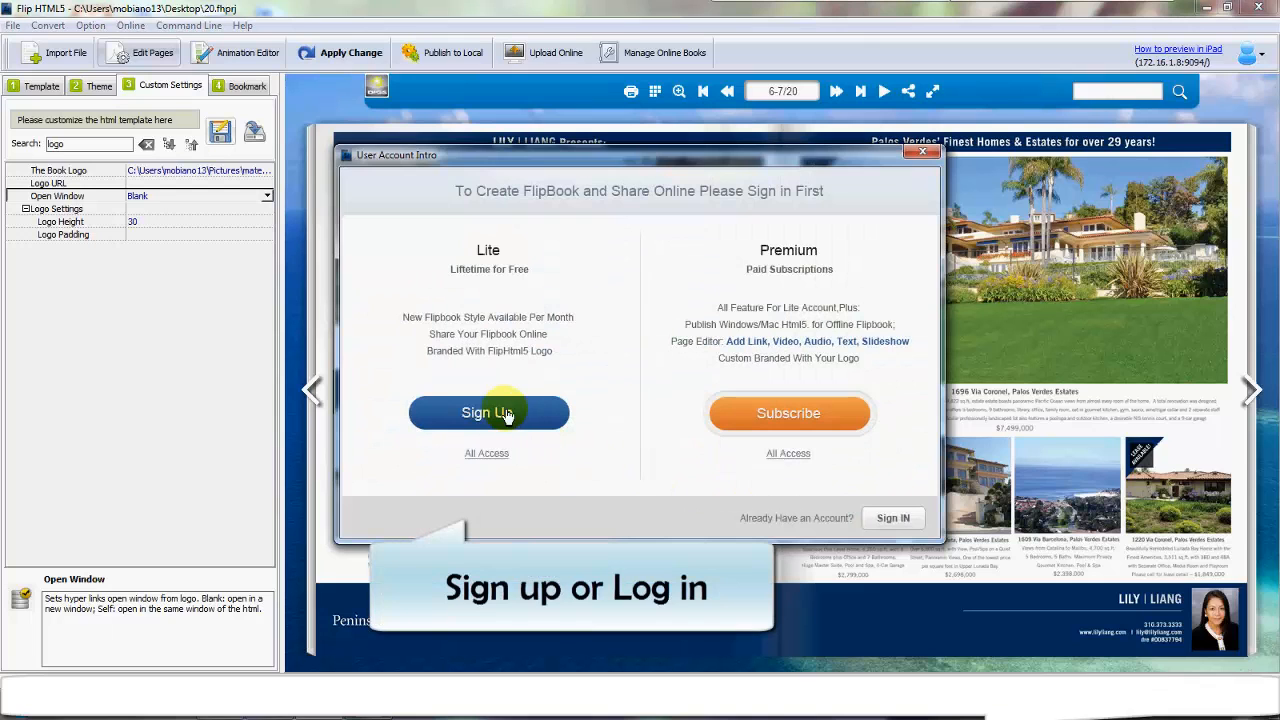
pyautogui.click(488, 412)
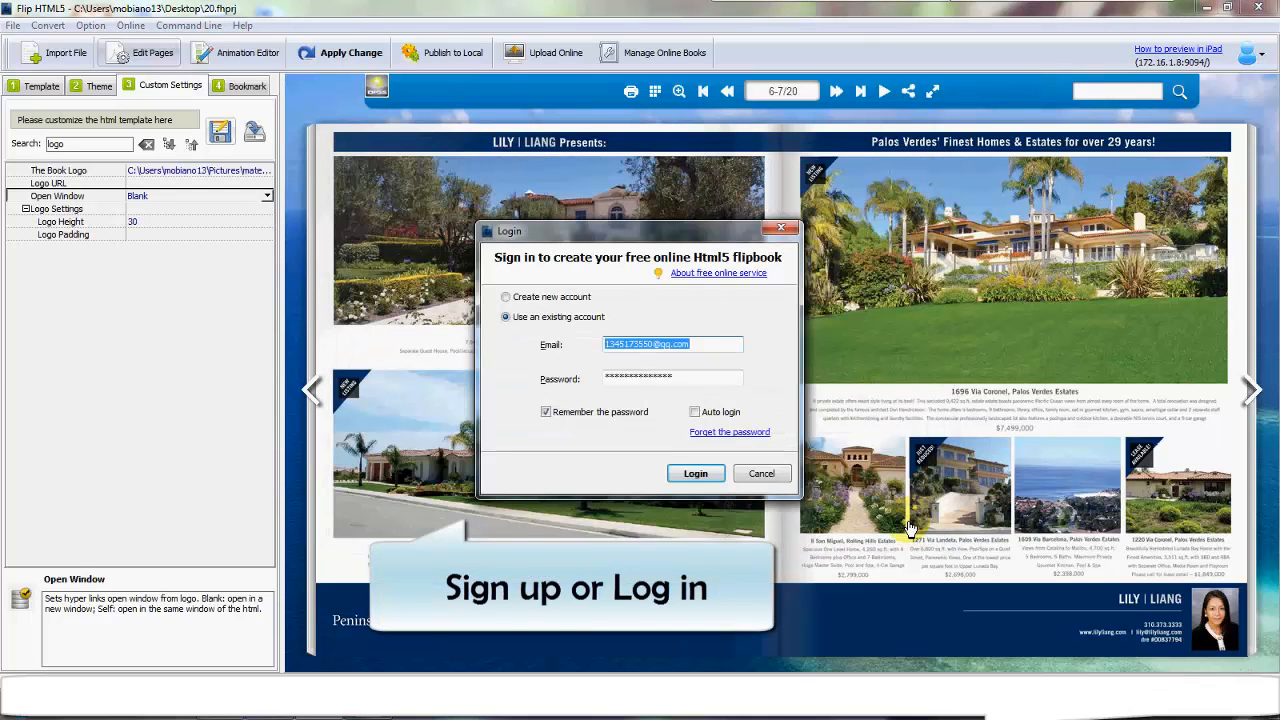
pyautogui.click(238, 52)
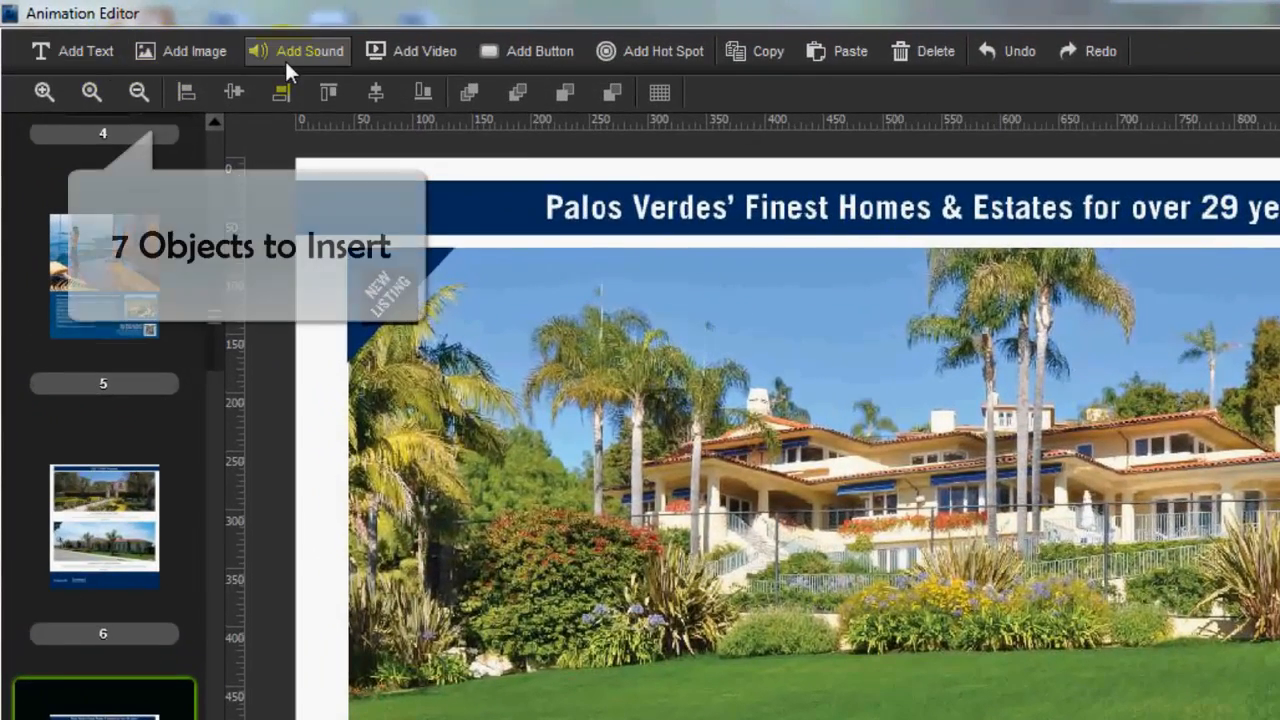
pyautogui.moveTo(660, 52)
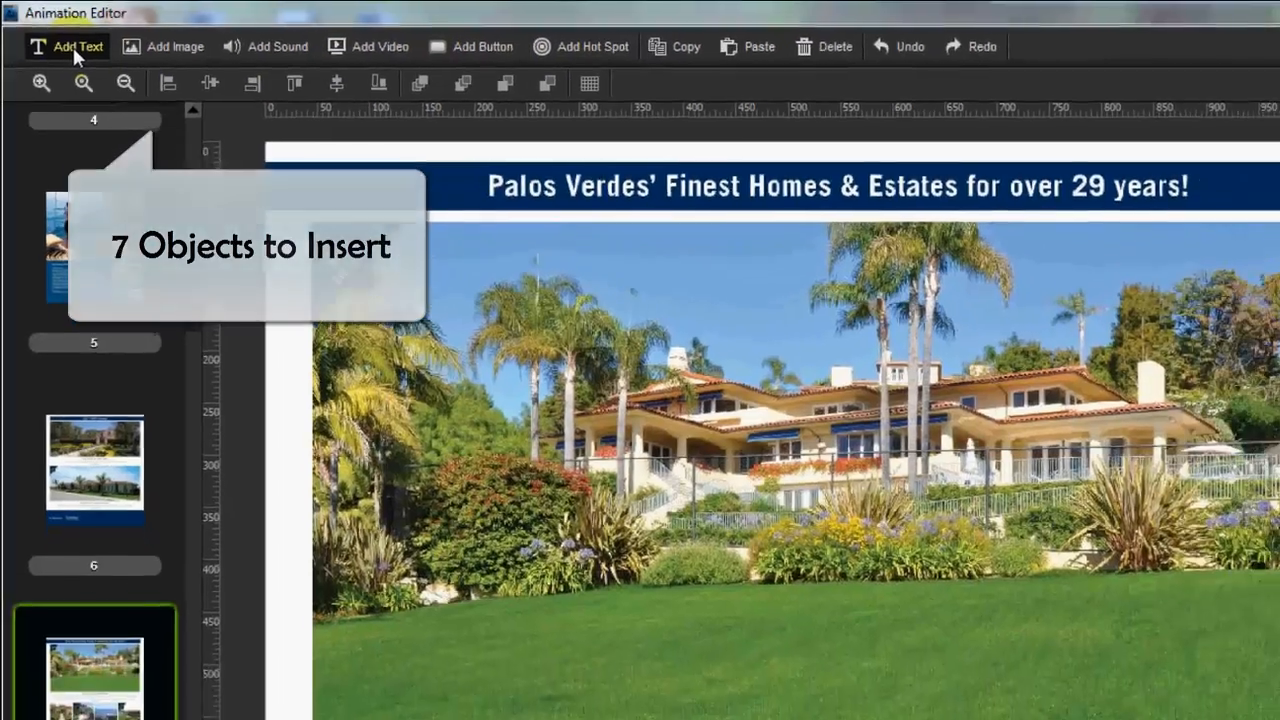
# Insert a new placeholder text object onto page 7 in the Animation Editor
pyautogui.click(66, 46)
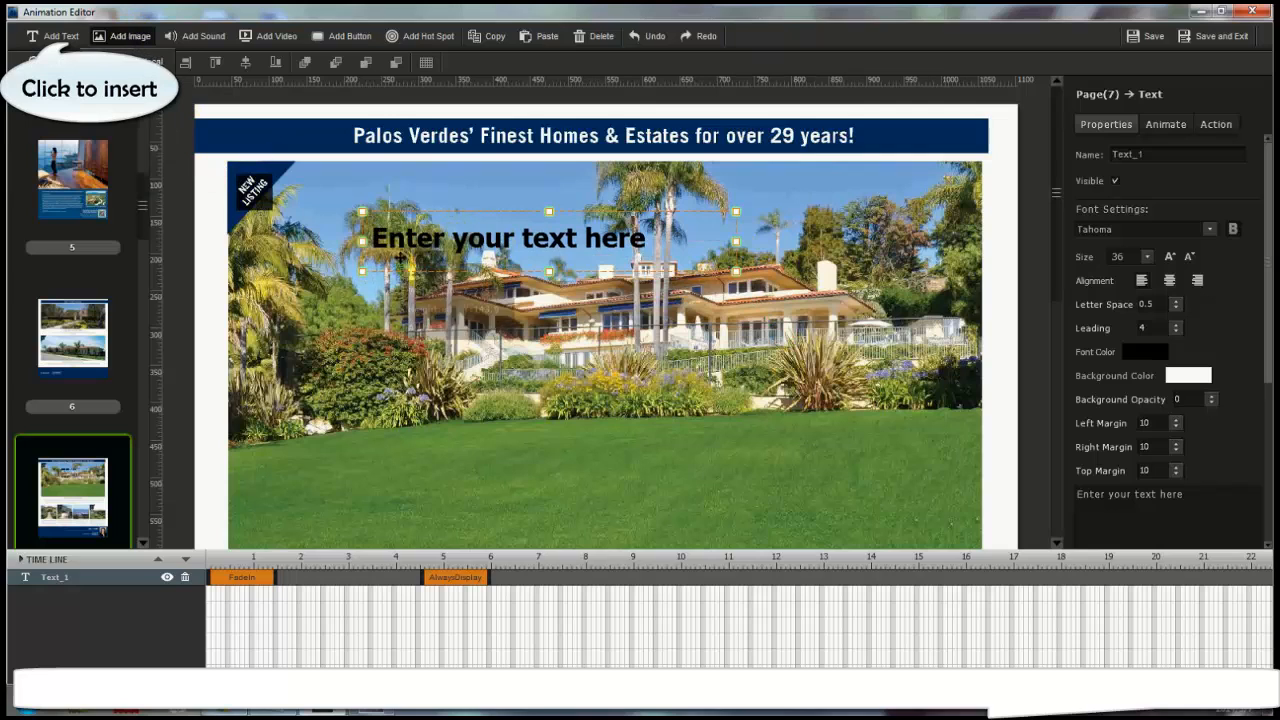
# Add an image, a sound (closing its file picker), a Vimeo video and a button to page 7
pyautogui.click(124, 36)
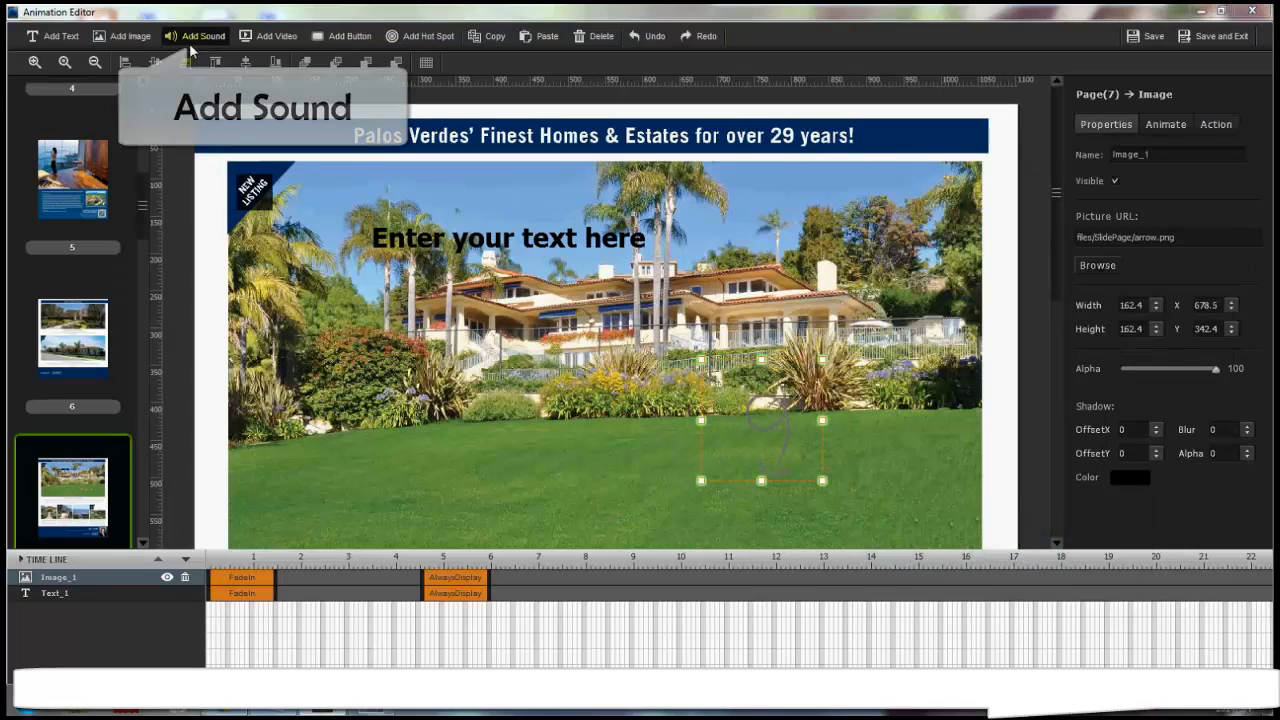
pyautogui.click(202, 36)
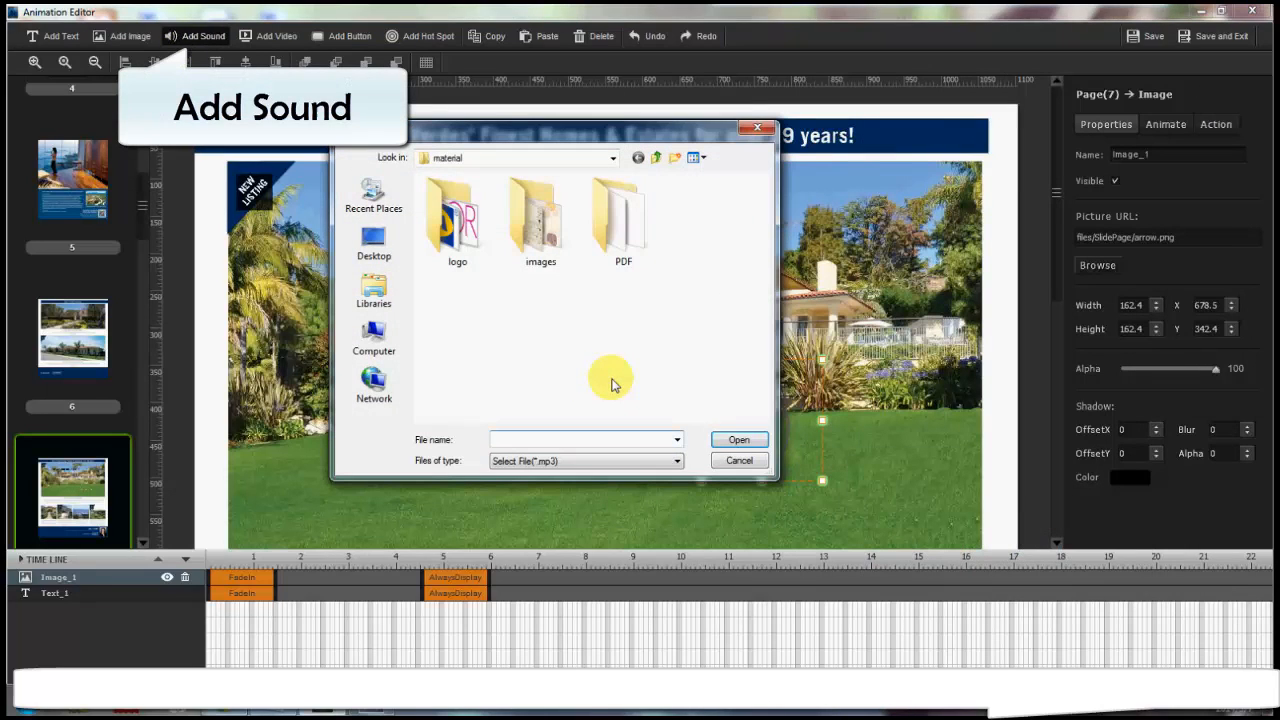
pyautogui.click(740, 460)
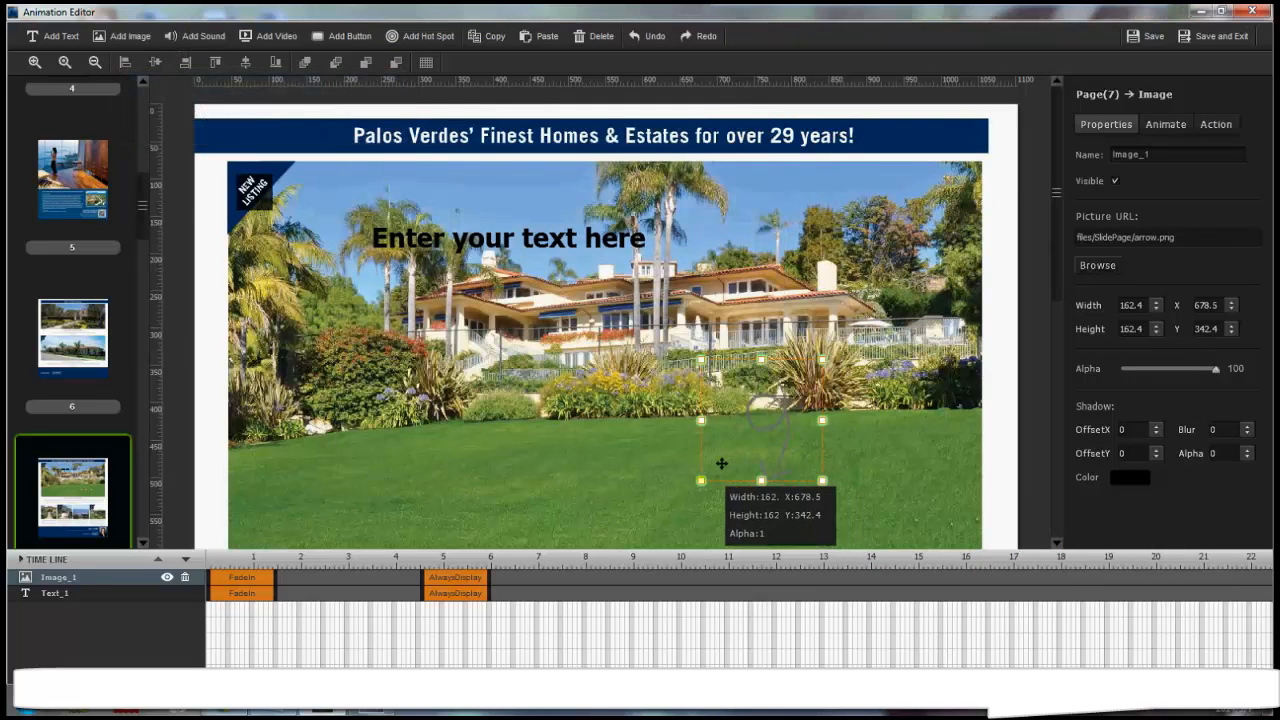
pyautogui.moveTo(270, 36)
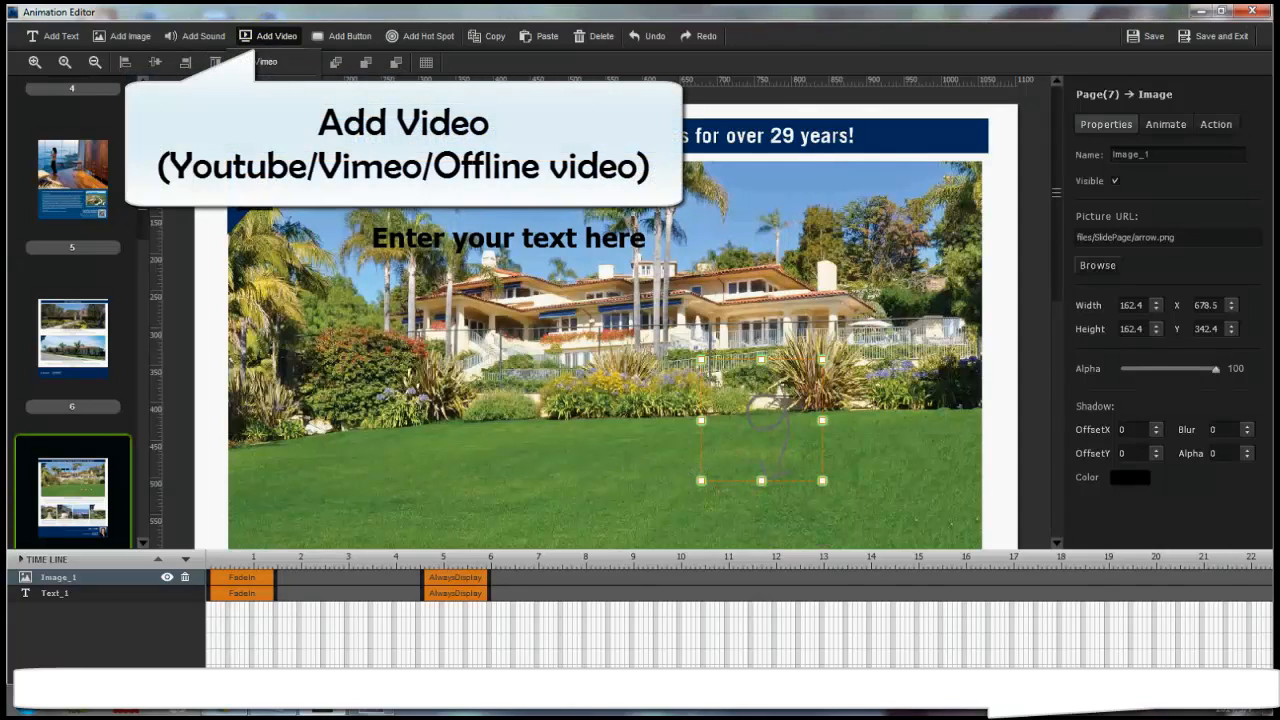
pyautogui.click(268, 36)
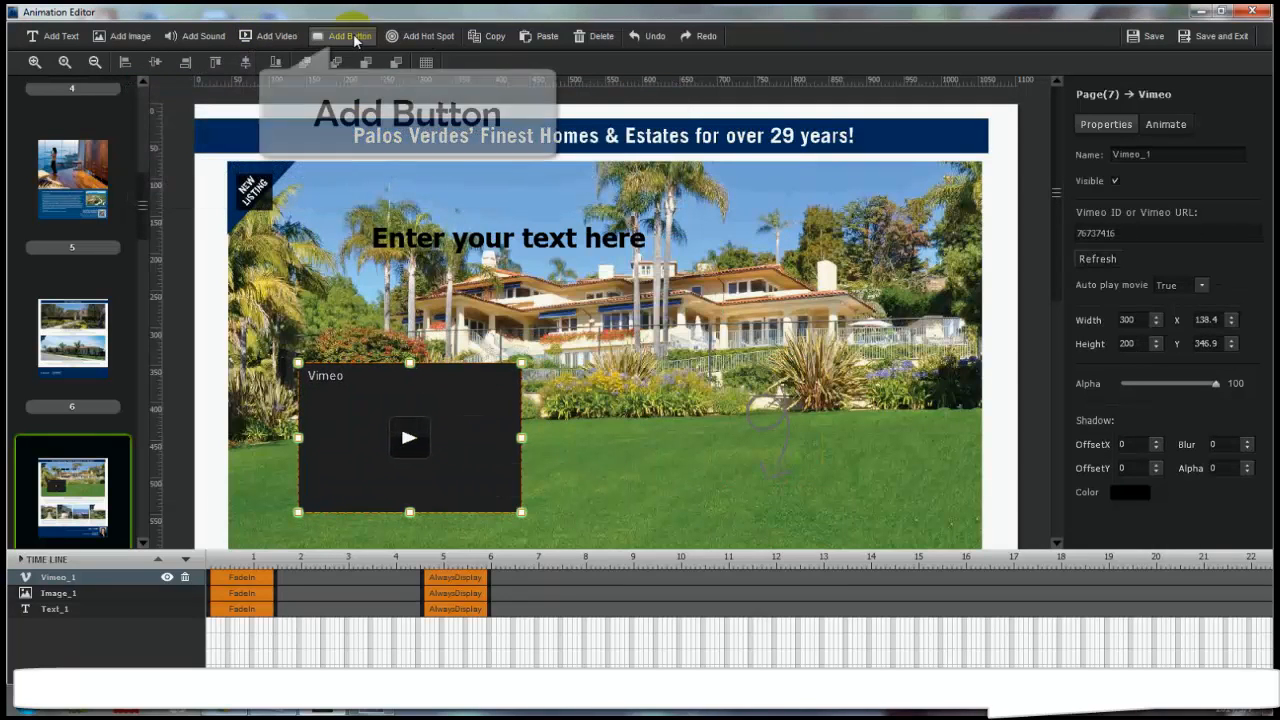
pyautogui.click(348, 36)
pyautogui.write('See more Listing...')
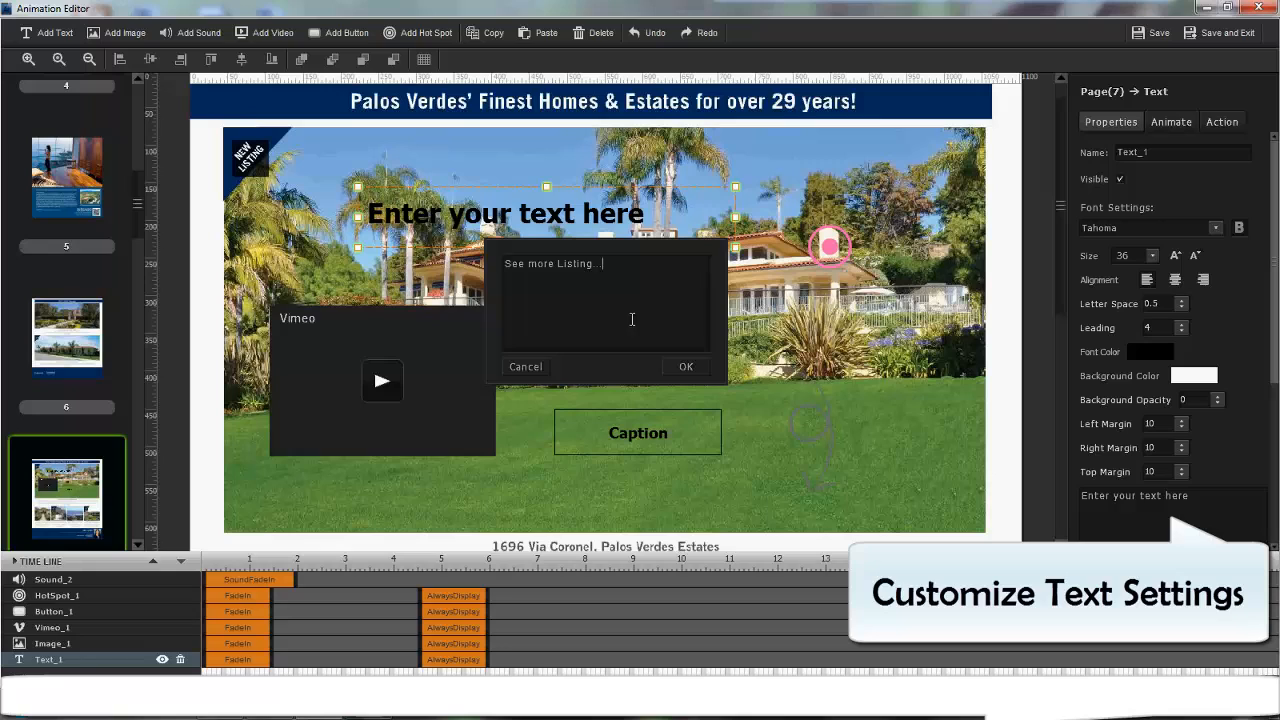
# Confirm the text as 'See more Listing...' and select the Vimeo object for editing
pyautogui.click(684, 366)
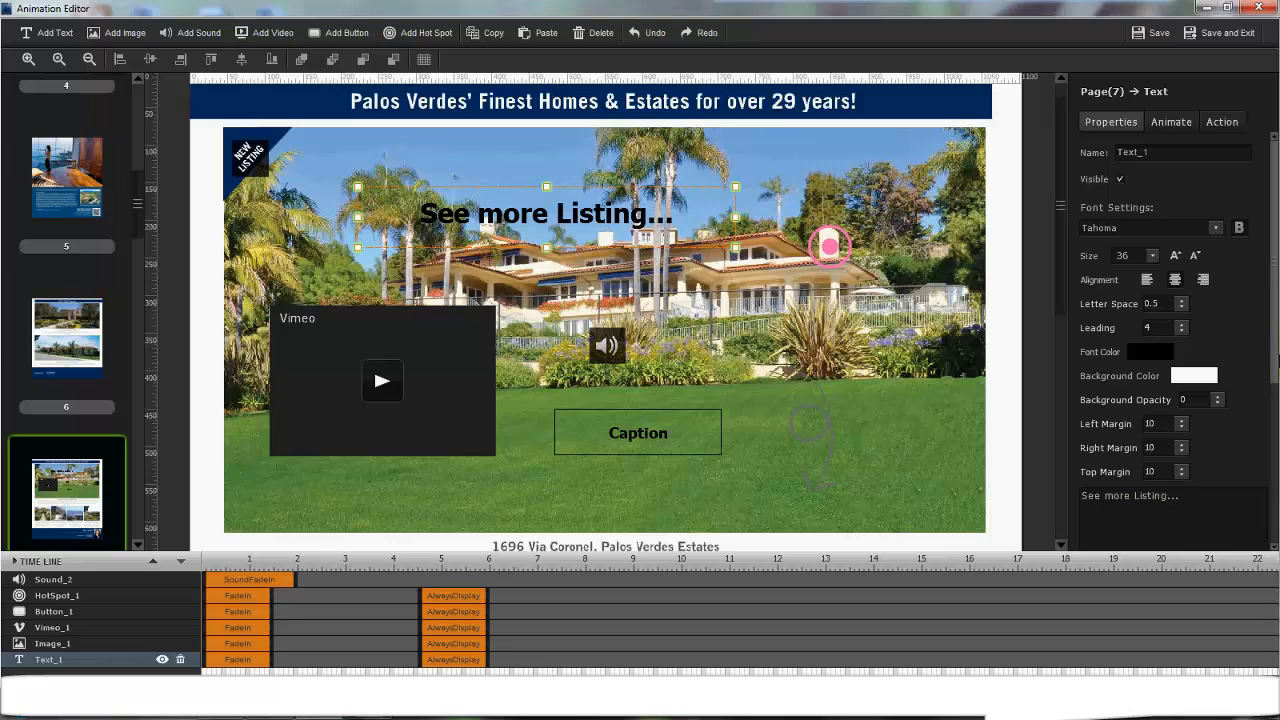
pyautogui.scroll(-3)
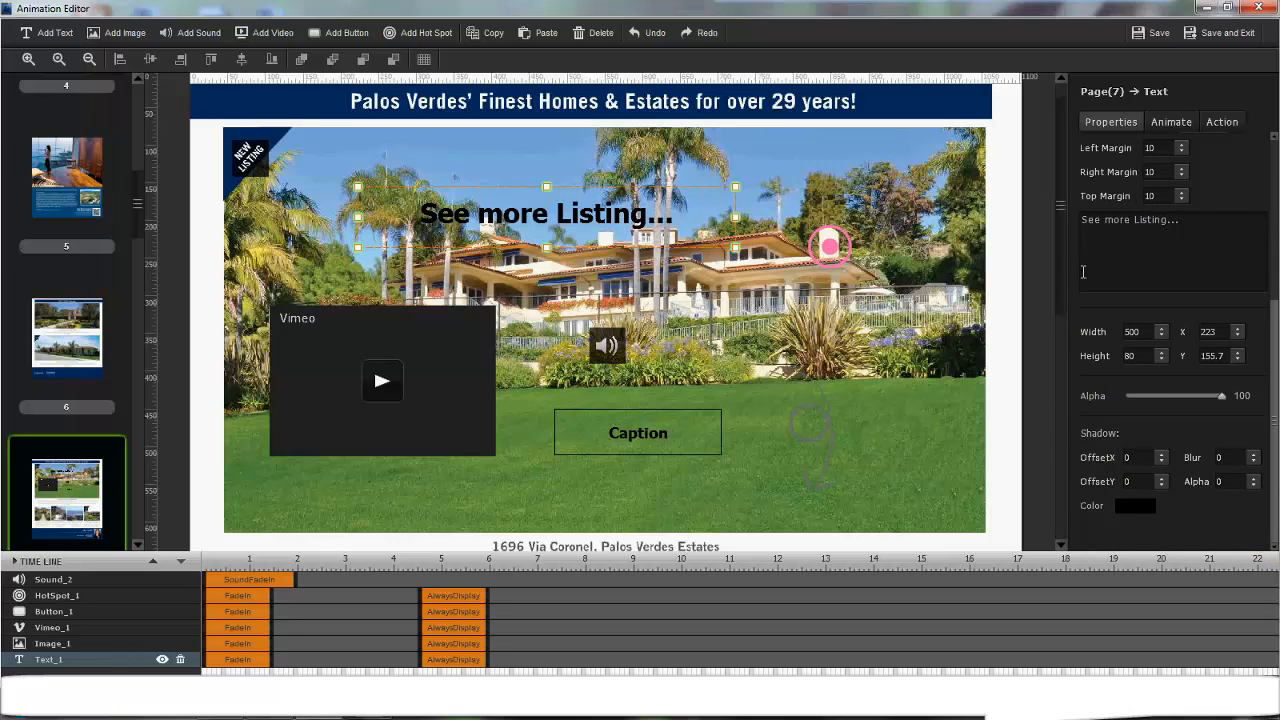
pyautogui.click(382, 380)
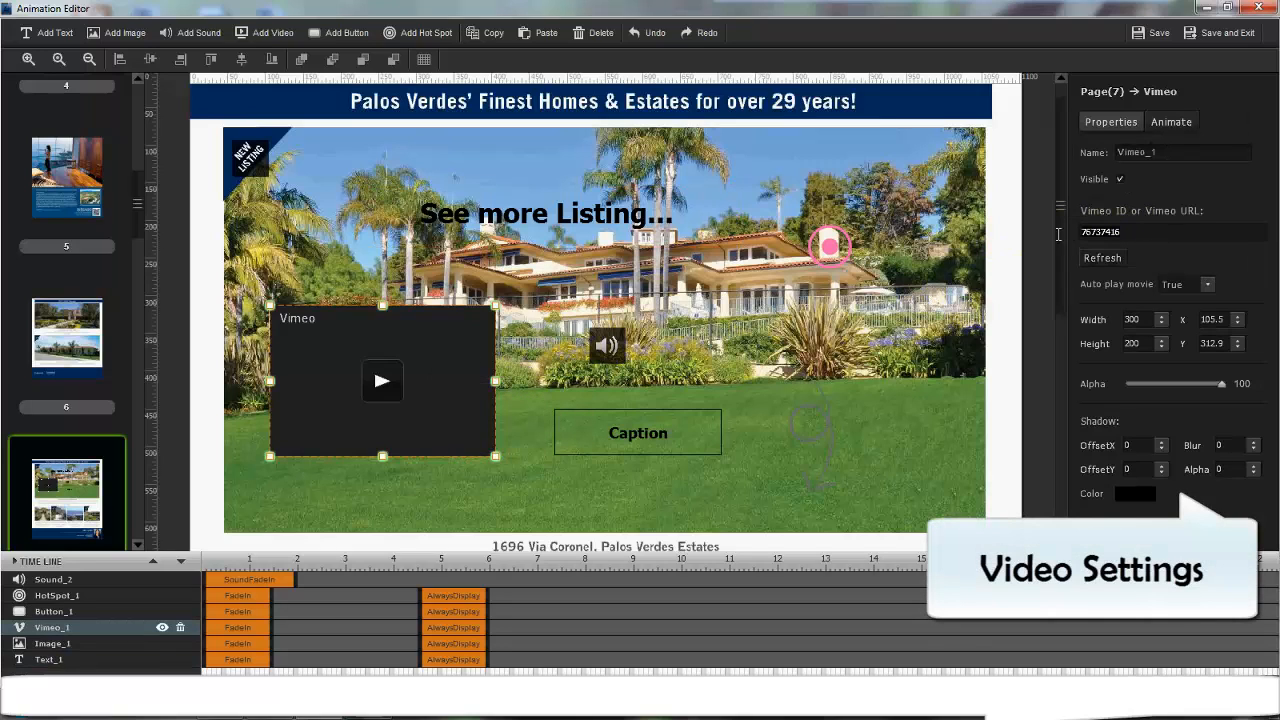
# Set the Vimeo object's video ID to 61562317
pyautogui.write('61562317')
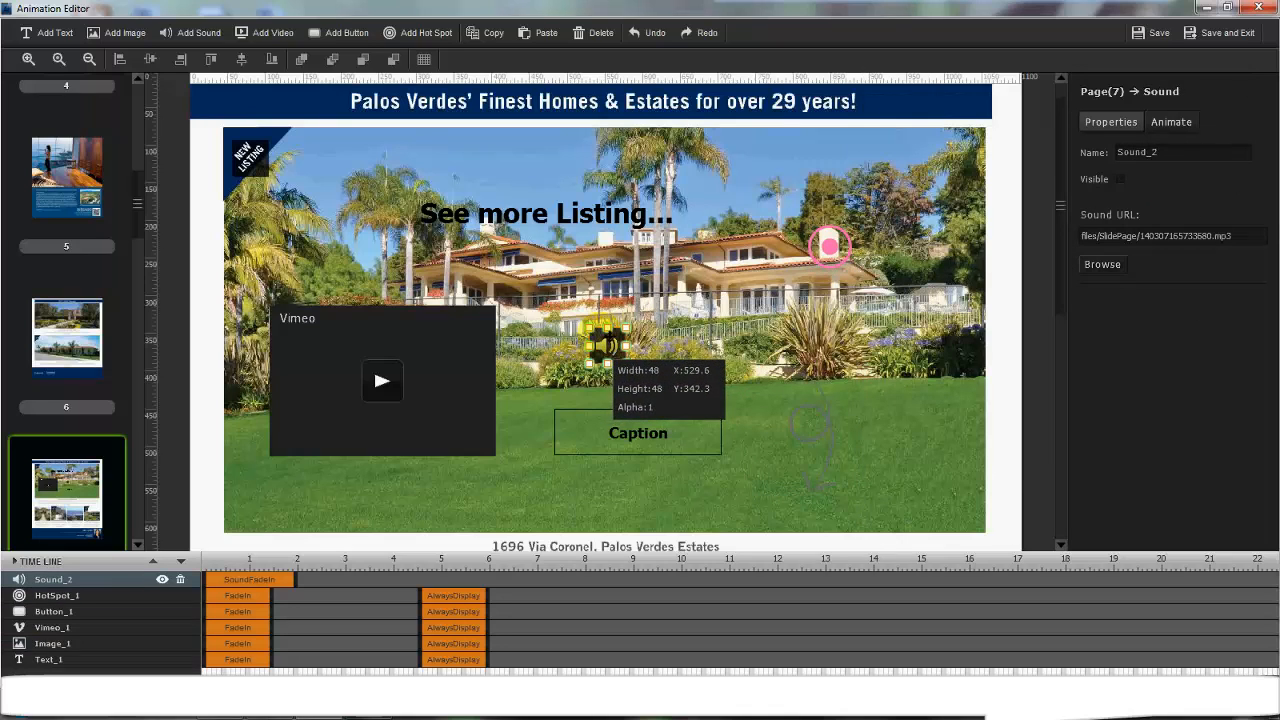
# Select the text object and show its fade-in incoming / always-display outgoing animation settings
pyautogui.click(544, 212)
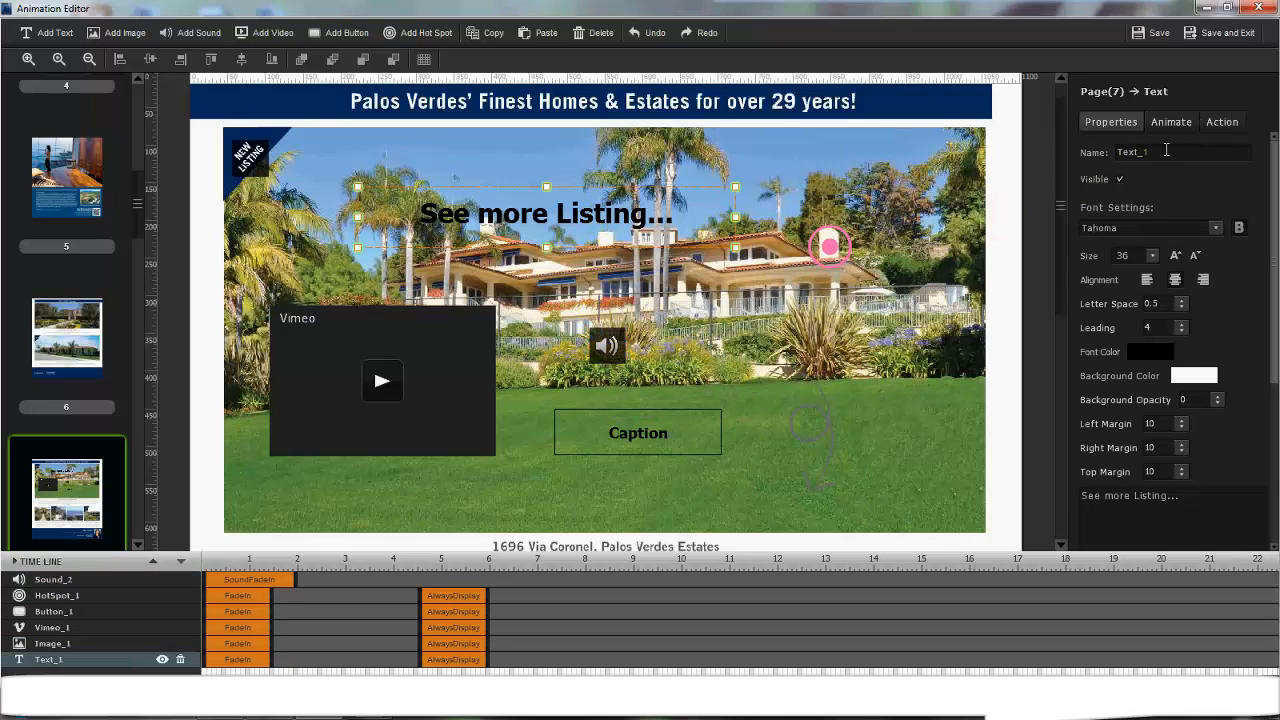
pyautogui.click(1172, 122)
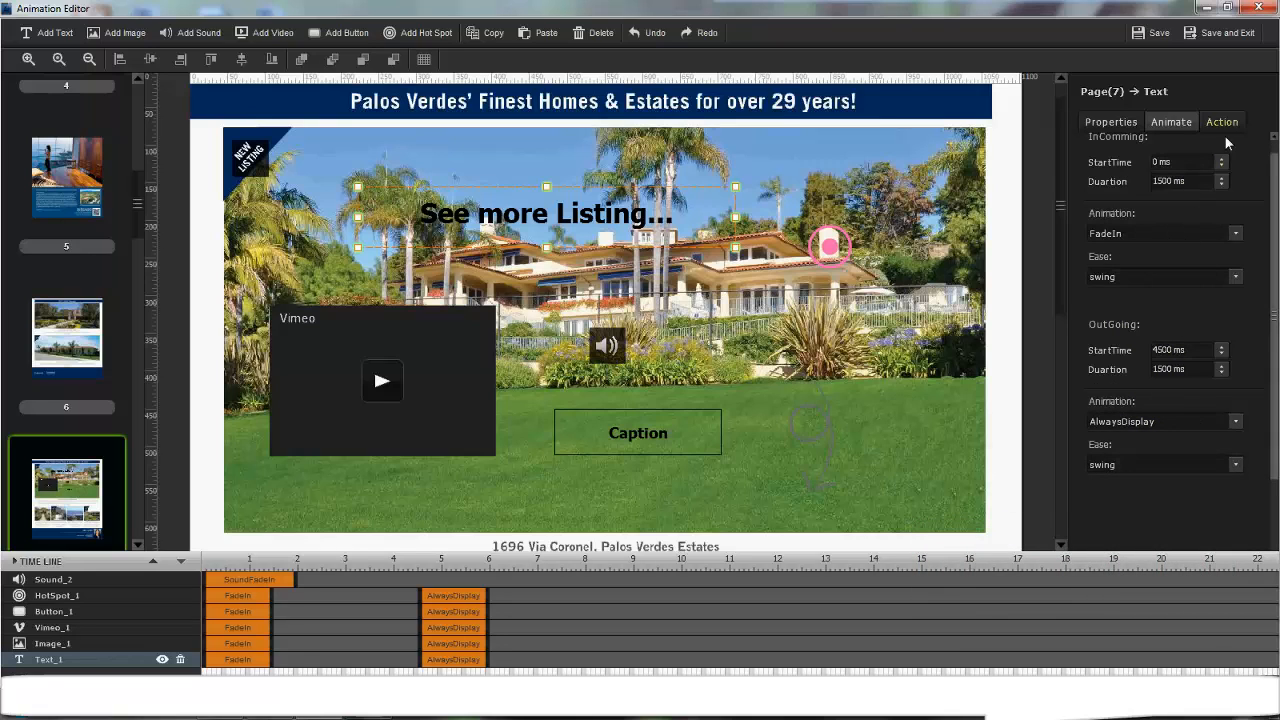
# Browse the text object's click actions: Open URL, Play Audio and the next action type
pyautogui.click(1222, 122)
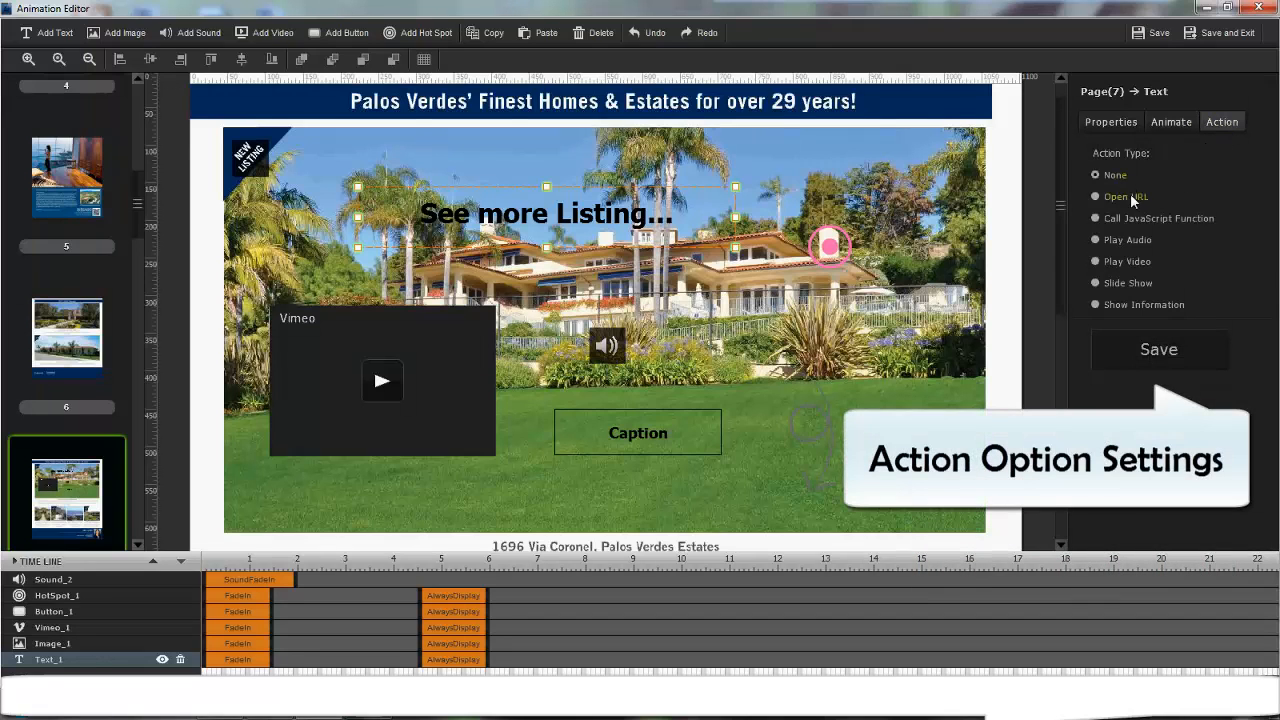
pyautogui.click(1096, 196)
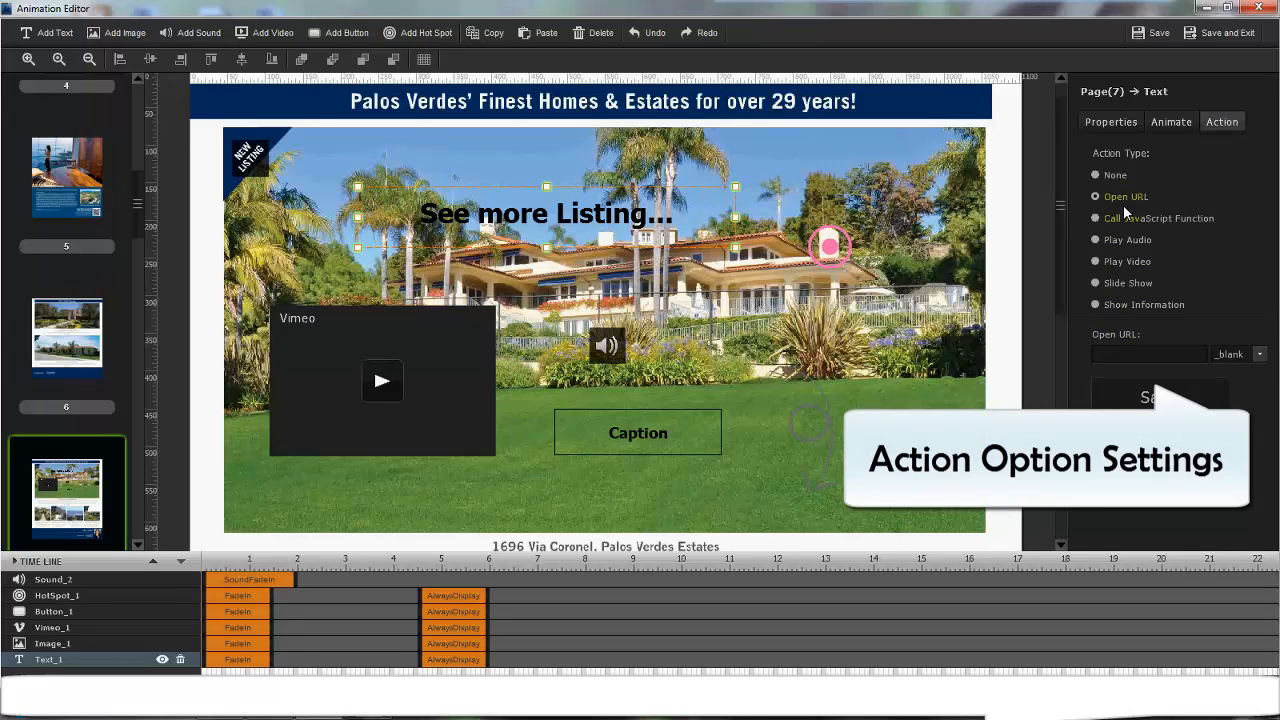
pyautogui.click(1096, 240)
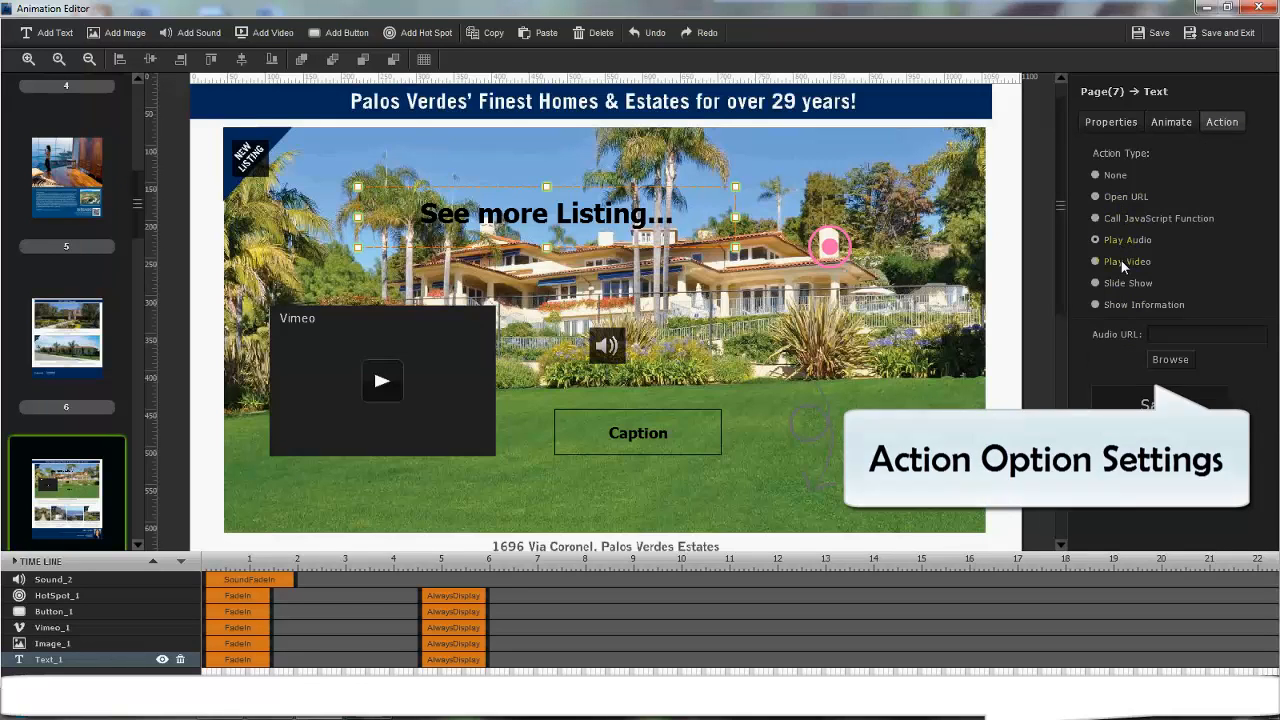
pyautogui.click(1096, 282)
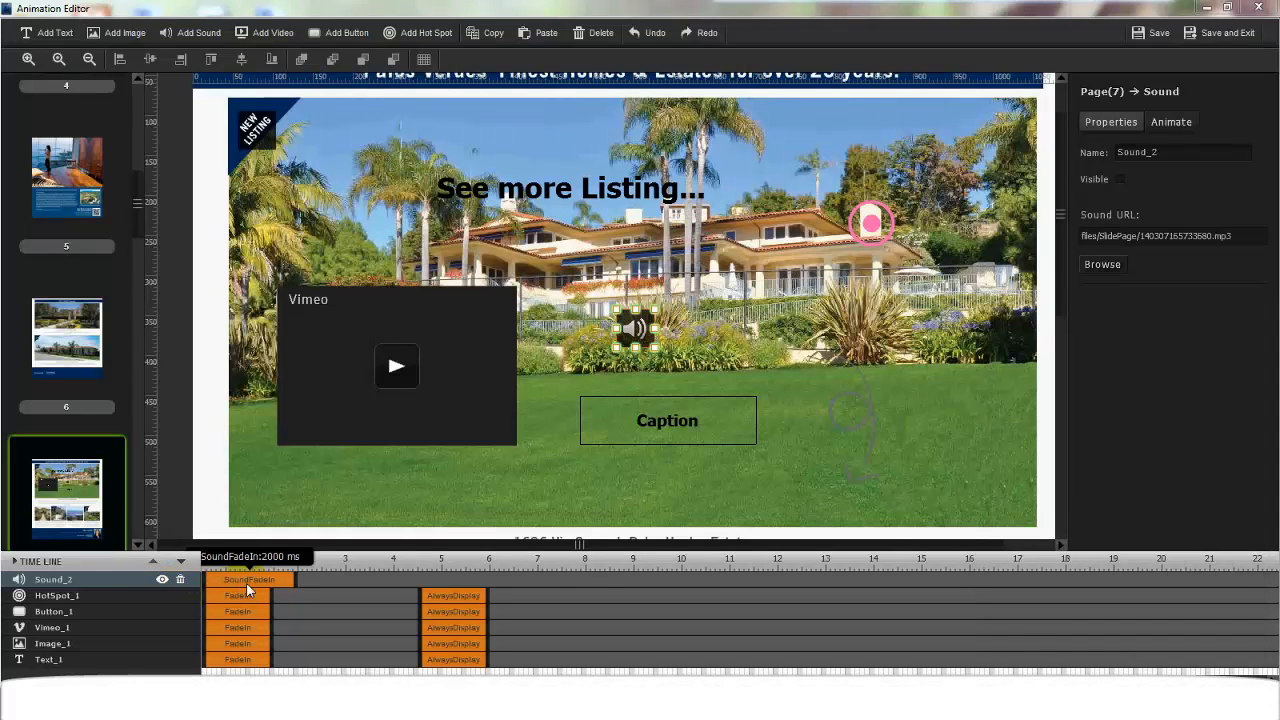
# Delay the sound's fade-in on the timeline and select the image layer to shift its timing
pyautogui.moveTo(248, 580); pyautogui.dragTo(298, 580)
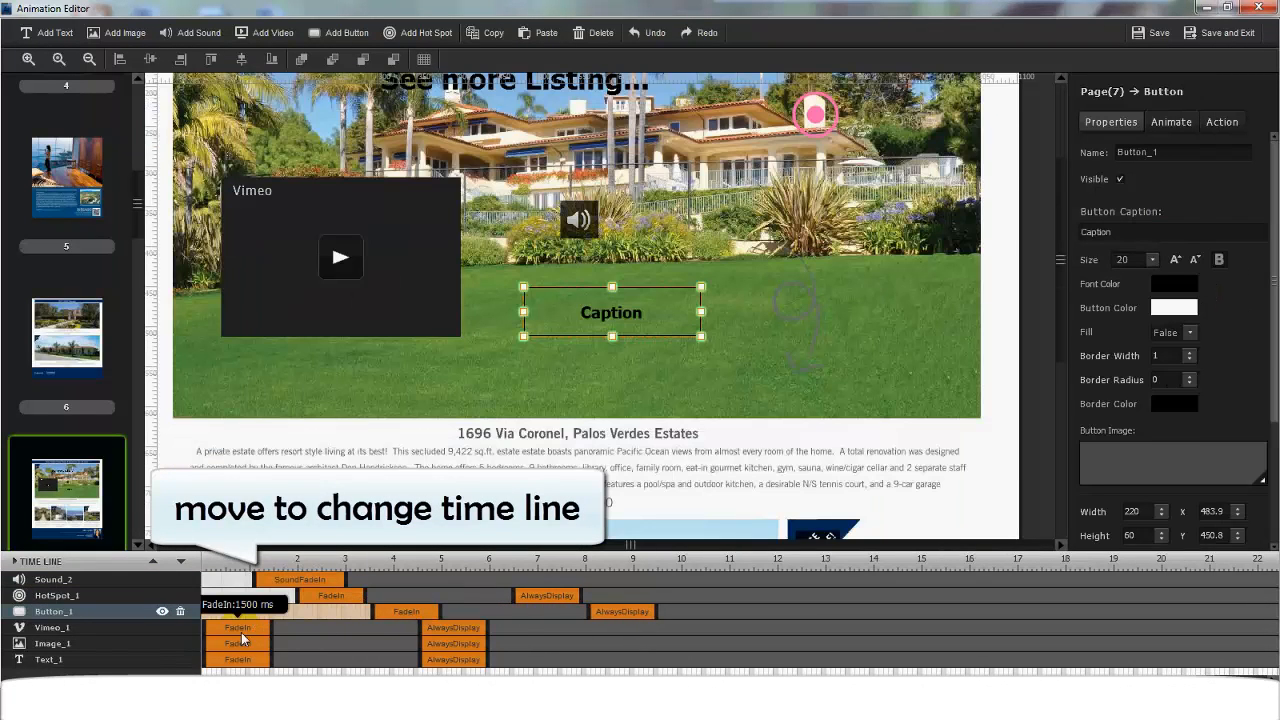
pyautogui.click(56, 644)
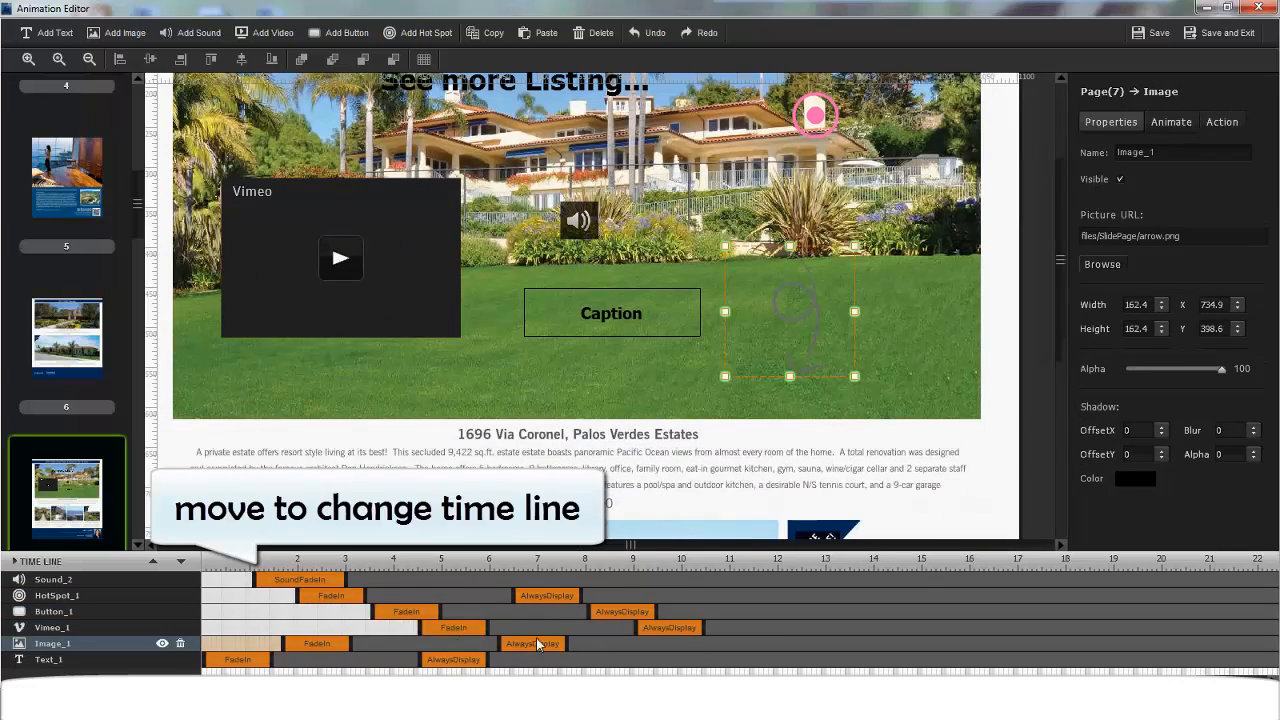